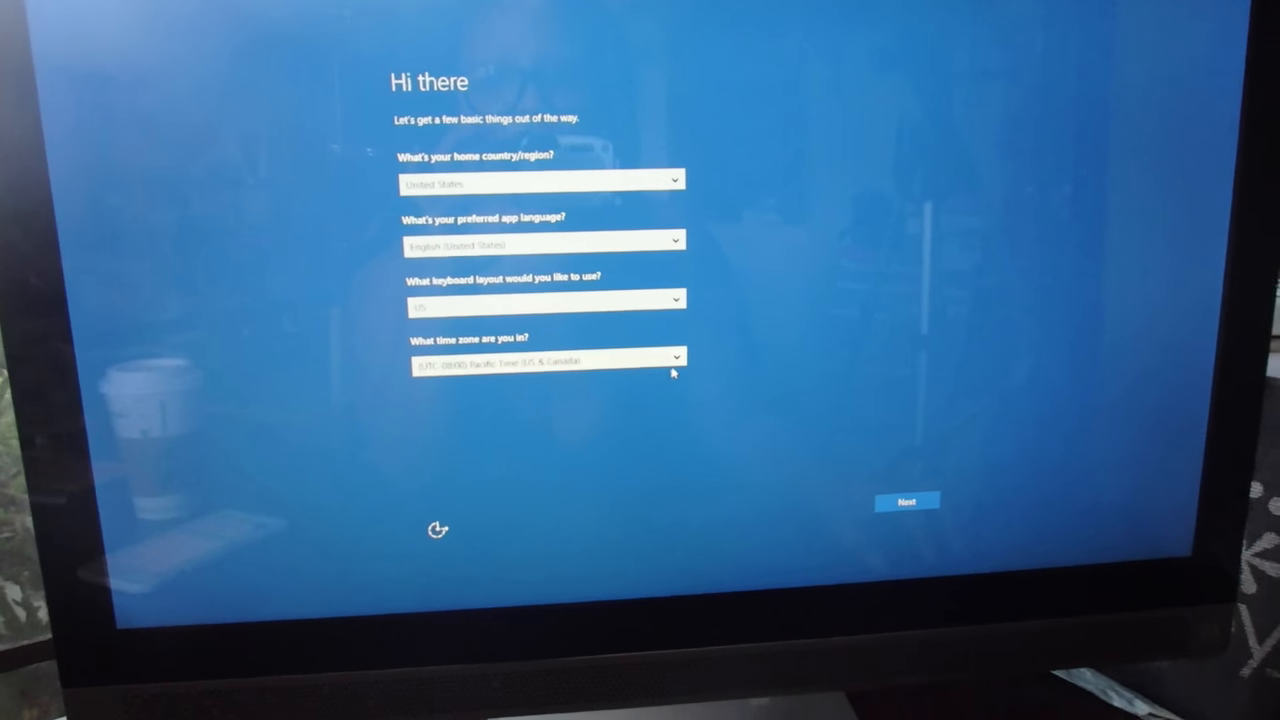
Keep the default country, language, keyboard and time zone and continue setup.
{"action": "left_click", "coordinate": [906, 500]}
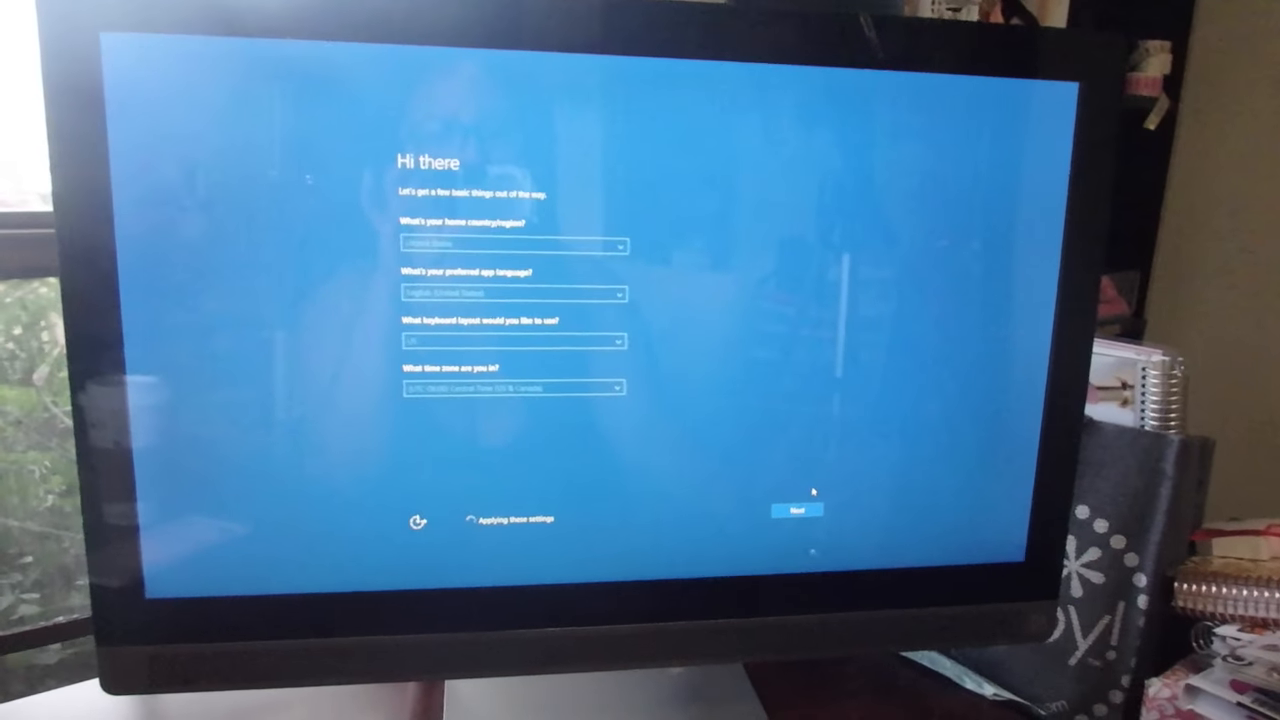
{"action": "left_click", "coordinate": [796, 510]}
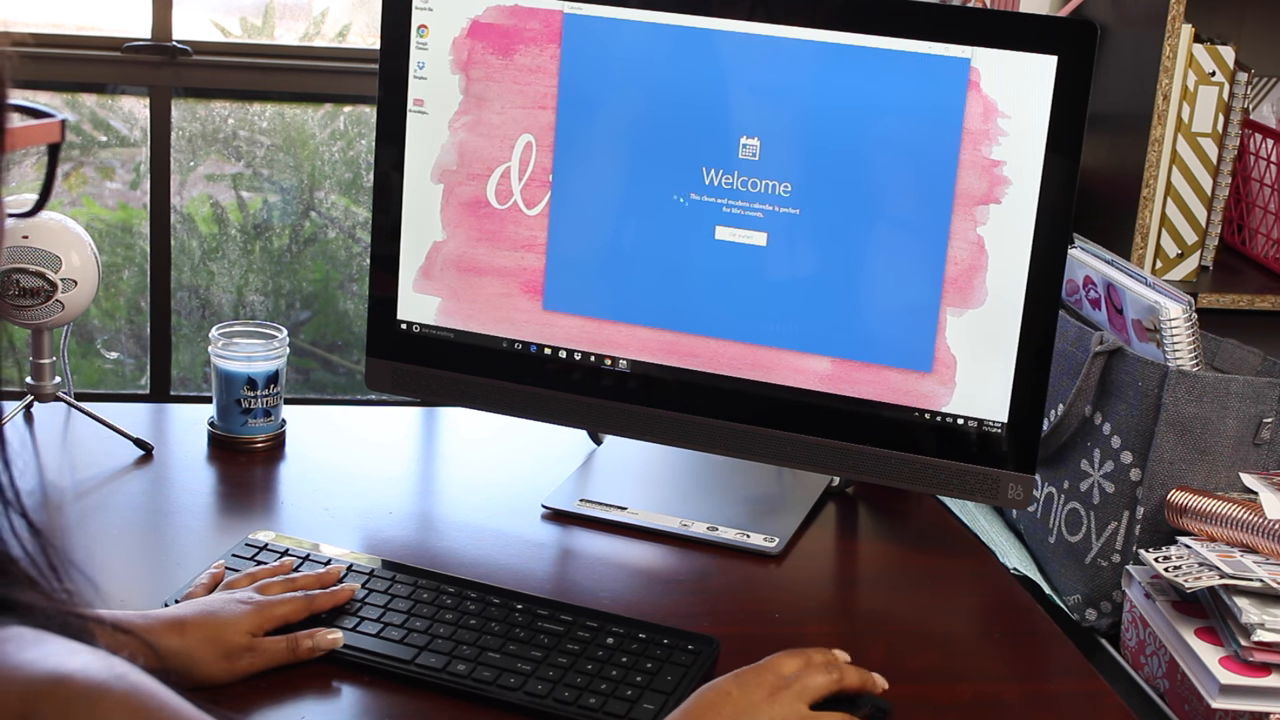
Dismiss the Welcome window and Dropbox sign-up prompt, then show the Start menu.
{"action": "left_click", "coordinate": [740, 238]}
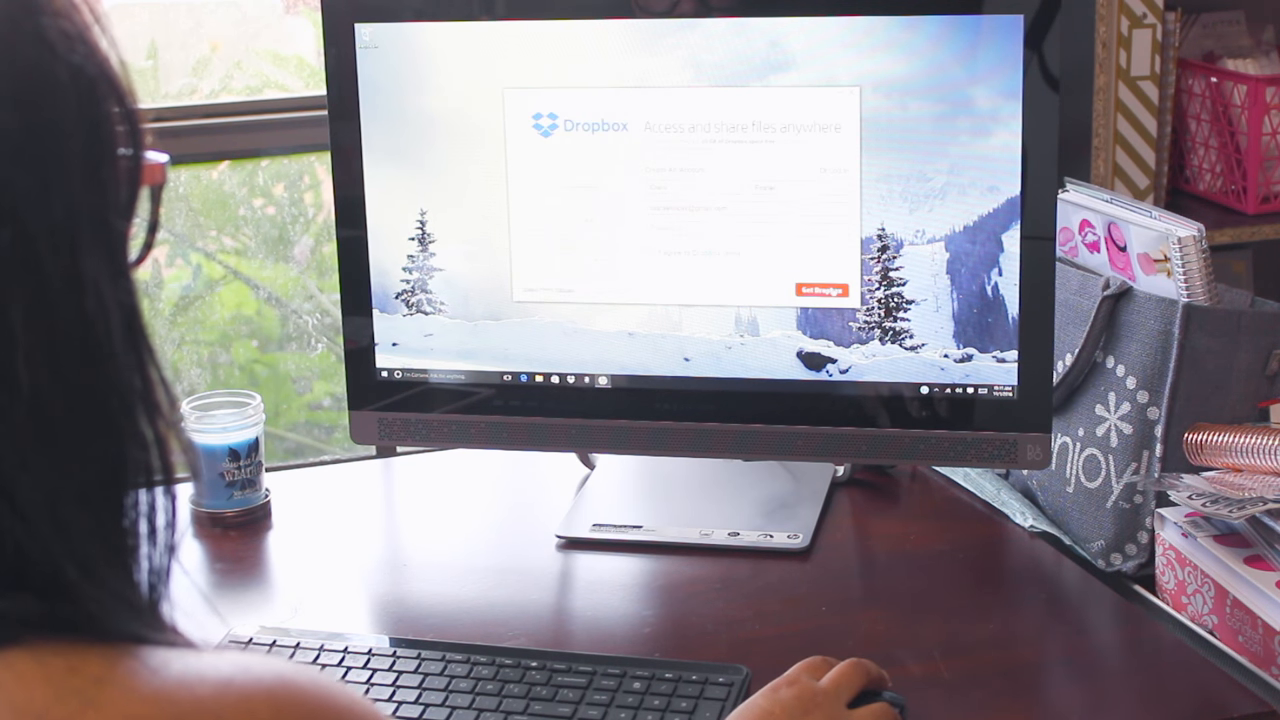
{"action": "left_click", "coordinate": [822, 290]}
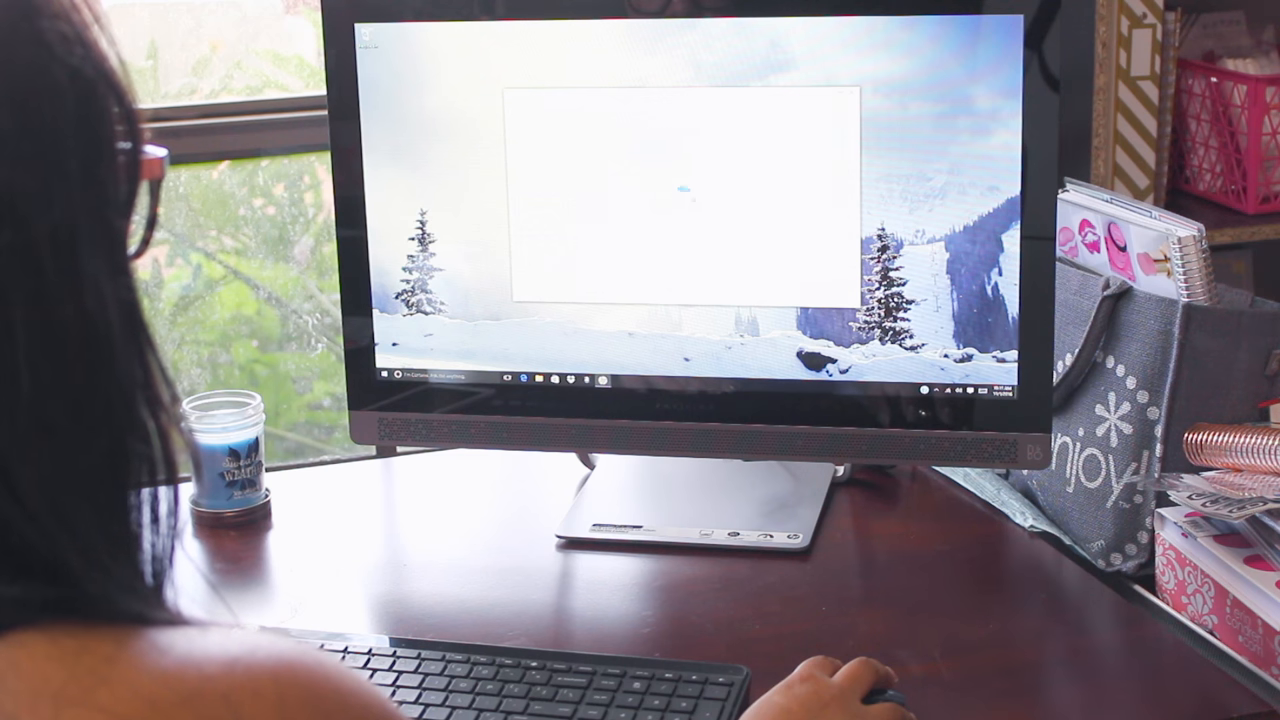
{"action": "left_click", "coordinate": [378, 372]}
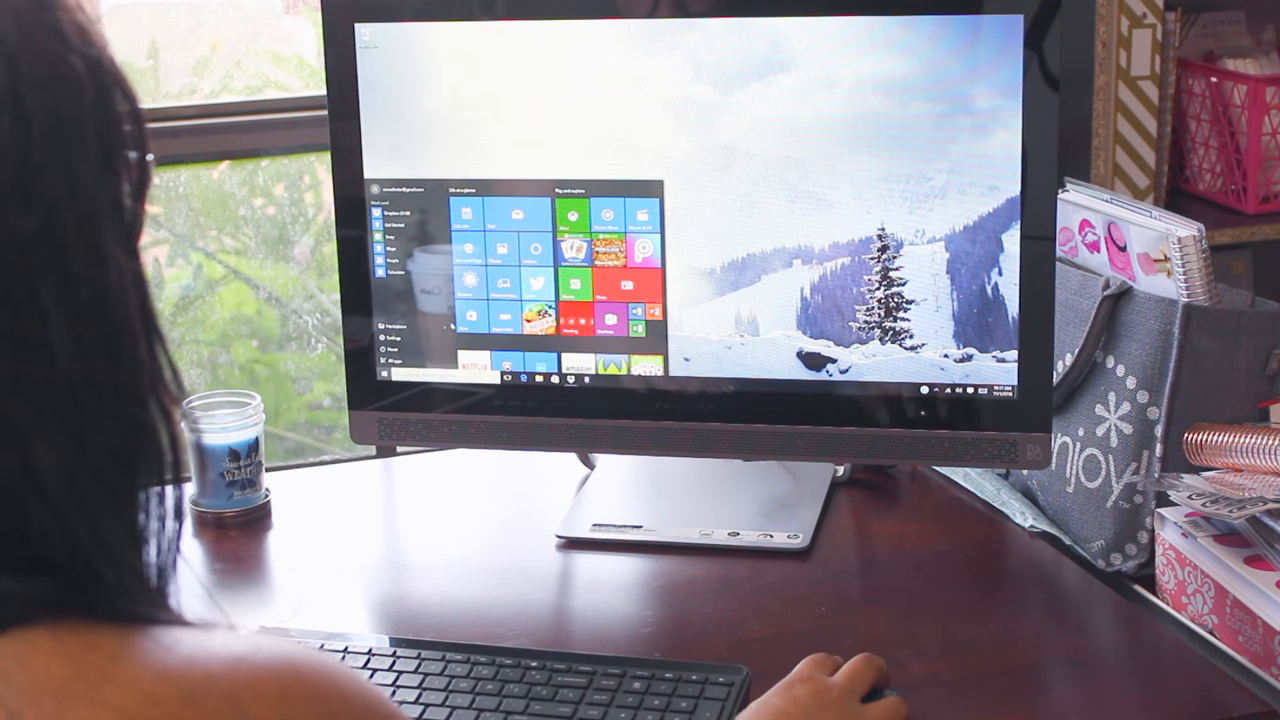